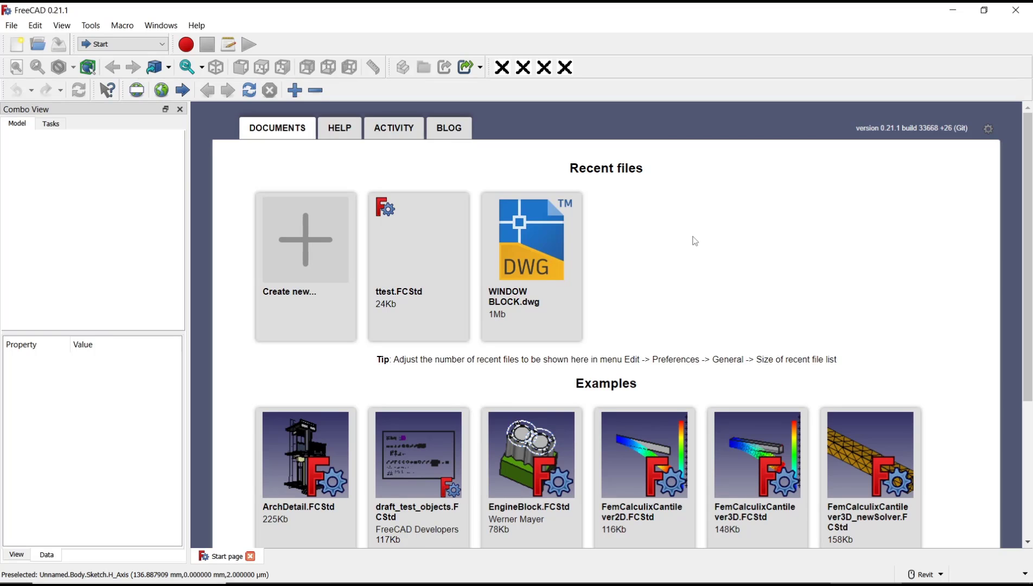
pyautogui.moveTo(631, 206)
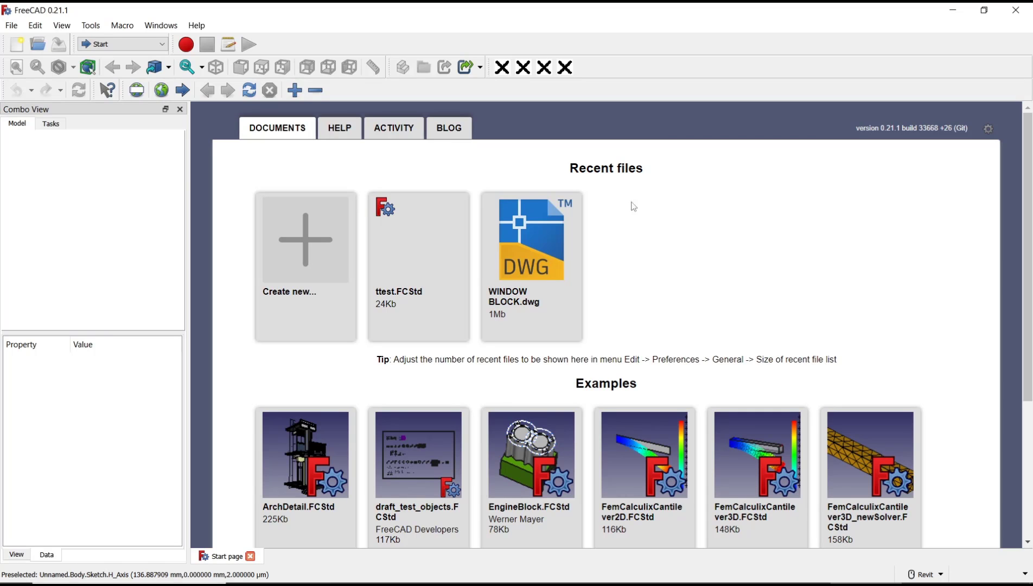
# - Start a new Part Design document with a body and begin a sketch, reaching the plane choice
pyautogui.click(303, 239)
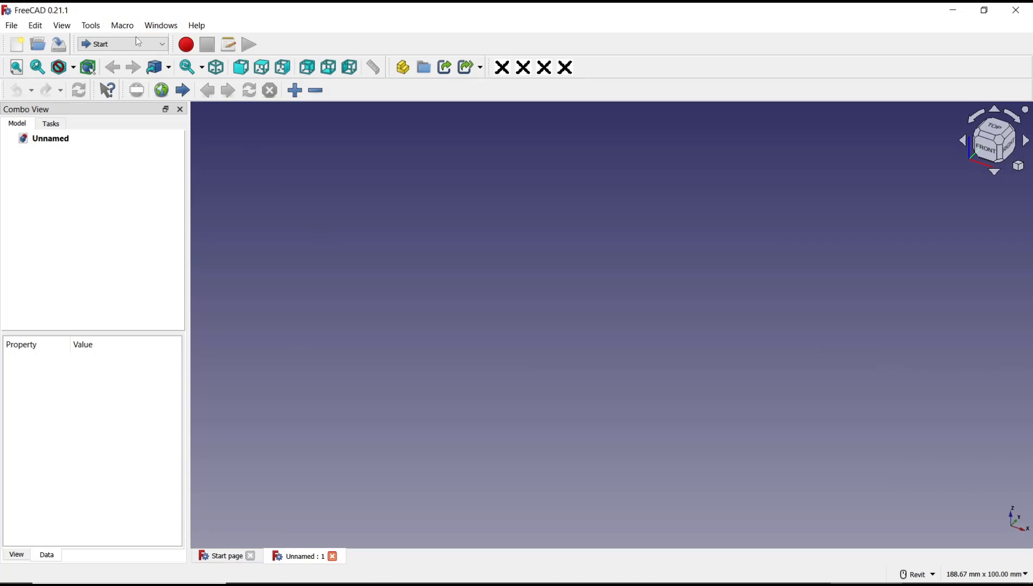
pyautogui.click(121, 44)
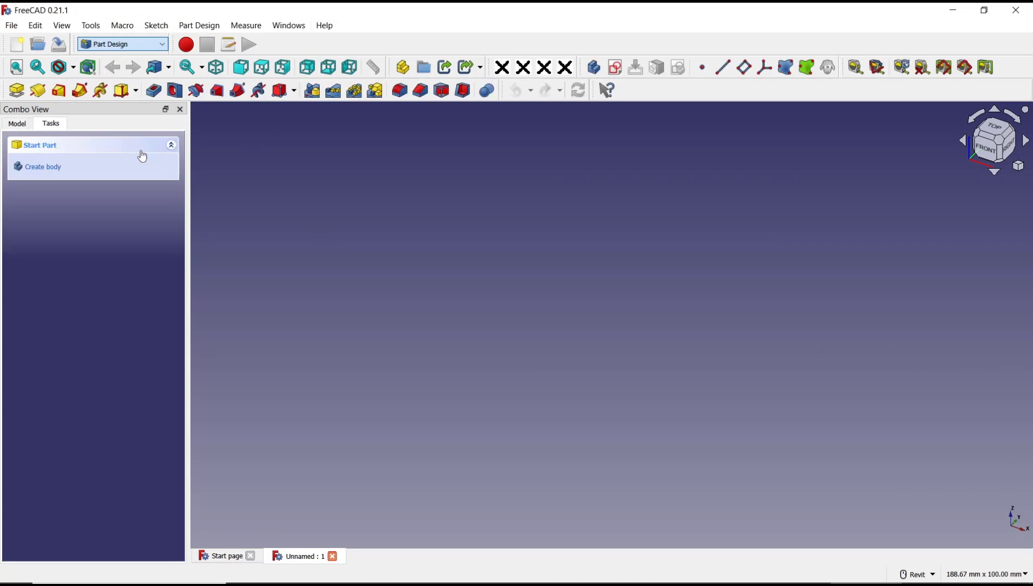
pyautogui.click(42, 166)
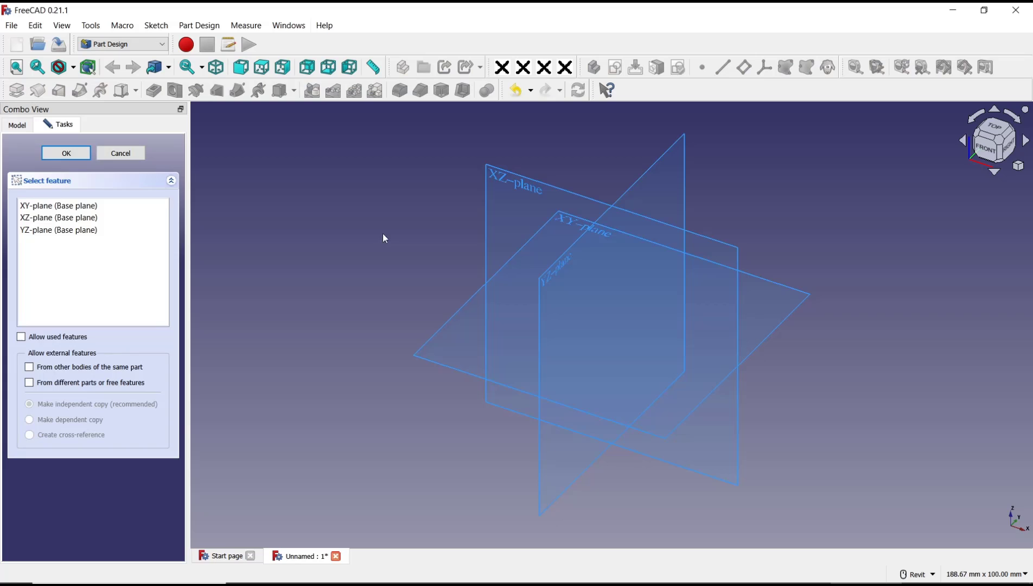
pyautogui.moveTo(445, 339)
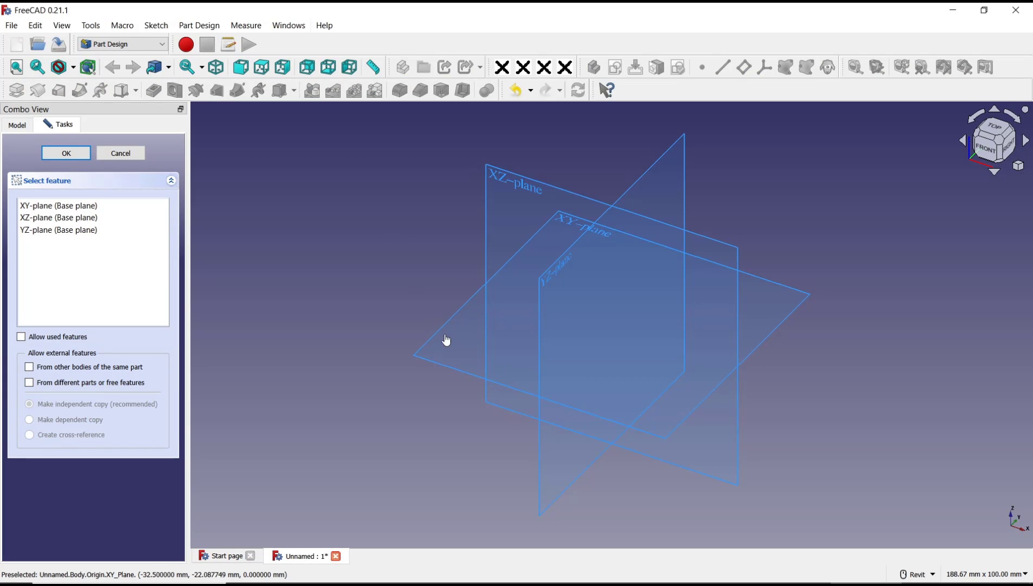
# - On the XY plane, draw two side-by-side rectangles, a horizontal line below and lines above each
pyautogui.click(65, 152)
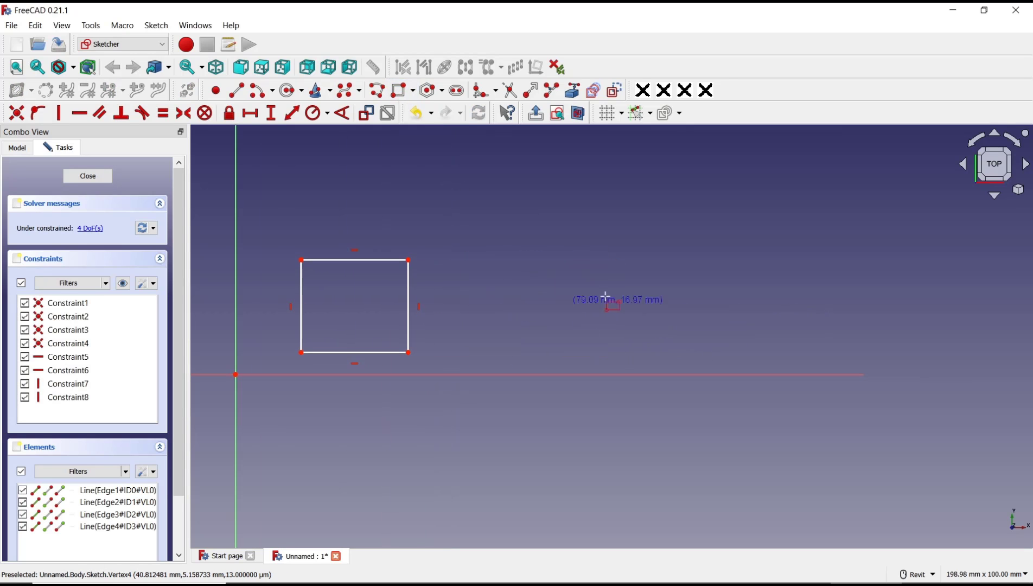
pyautogui.moveTo(731, 350)
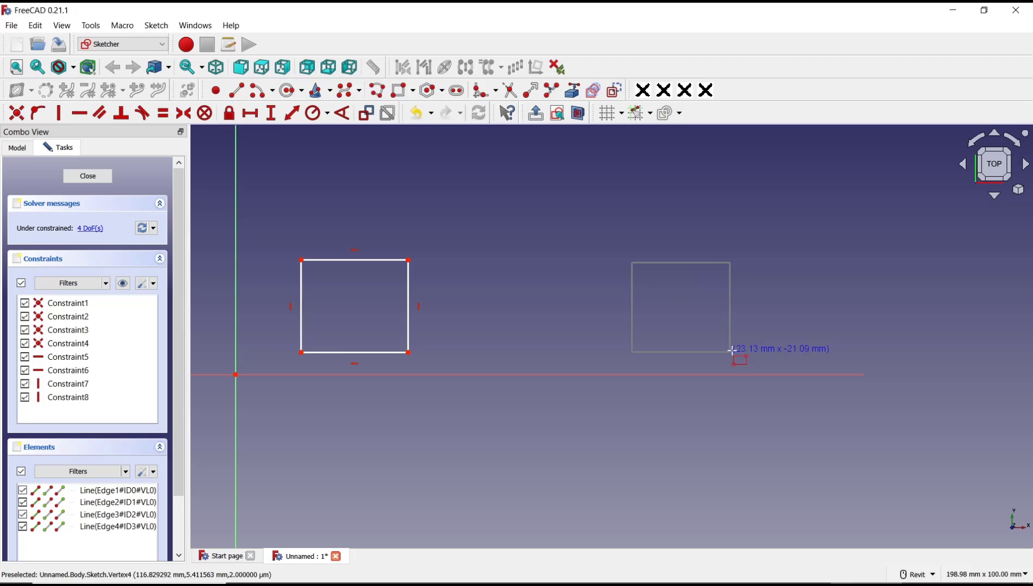
pyautogui.click(731, 349)
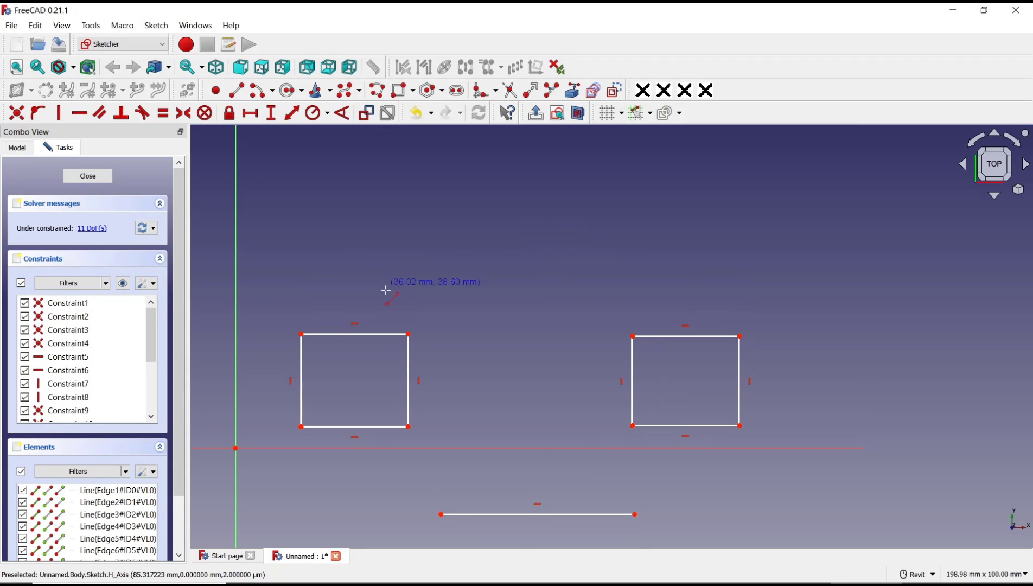
pyautogui.moveTo(352, 321)
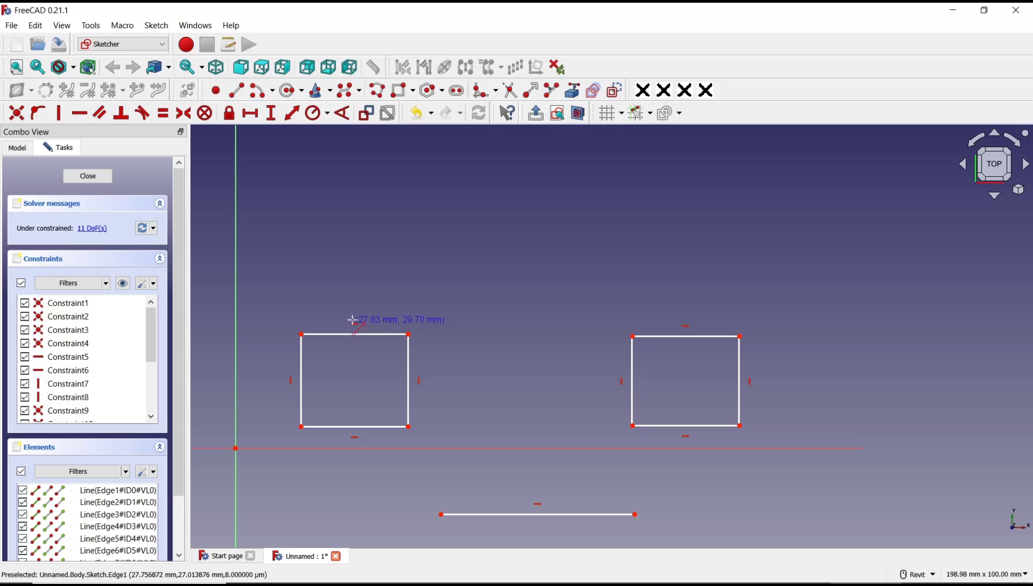
pyautogui.click(355, 320)
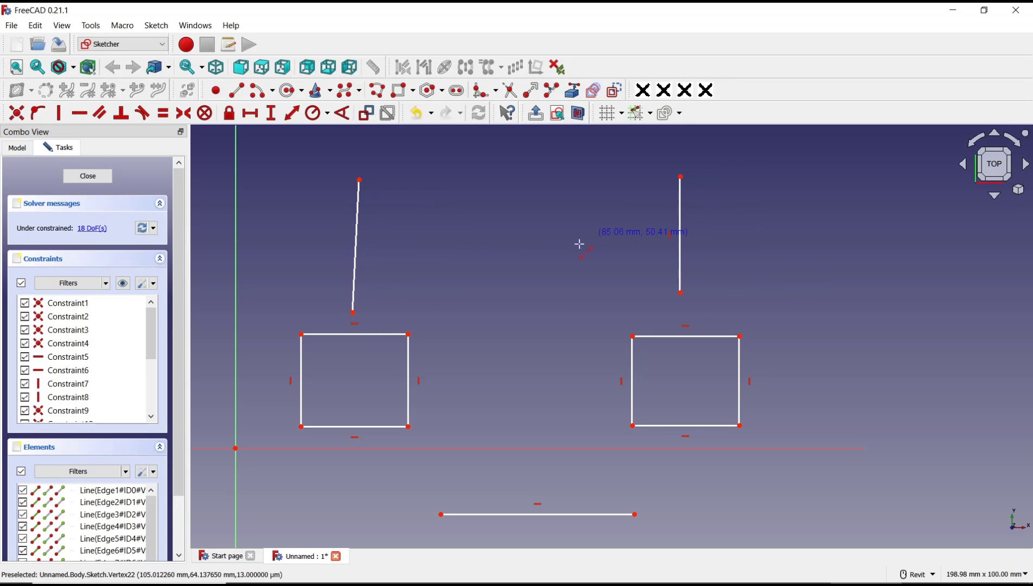
pyautogui.moveTo(355, 313)
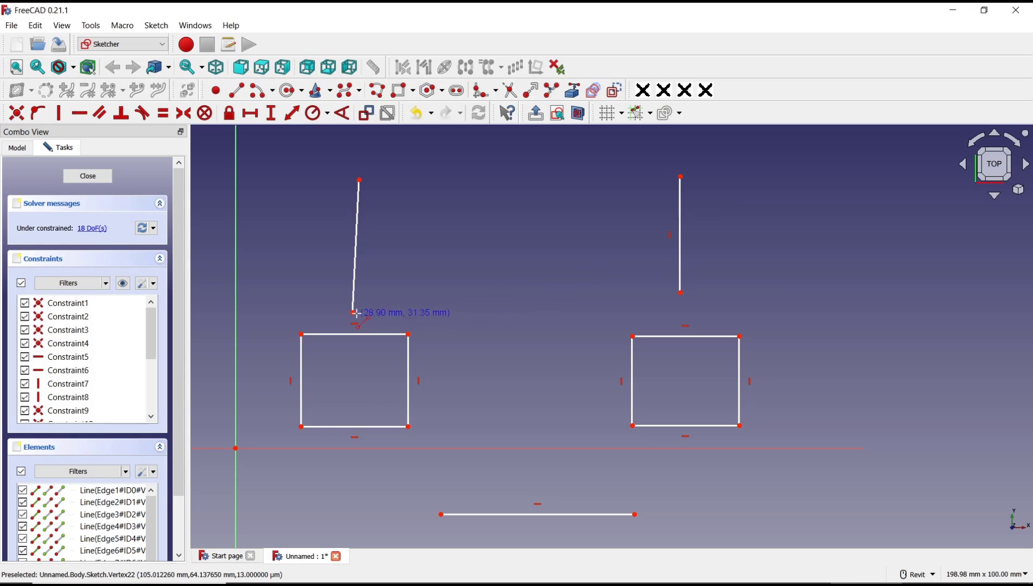
pyautogui.moveTo(352, 335)
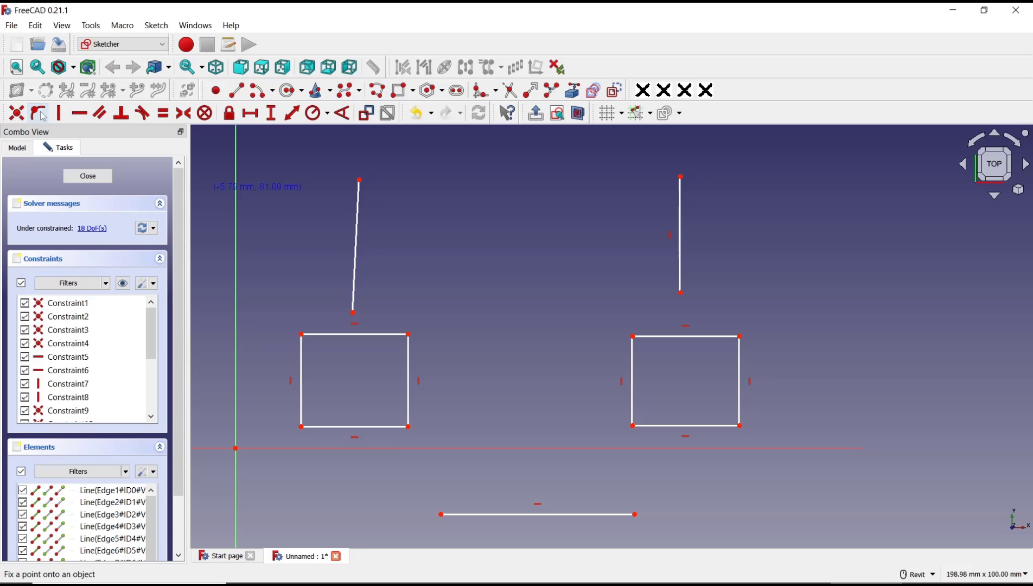
pyautogui.moveTo(39, 112)
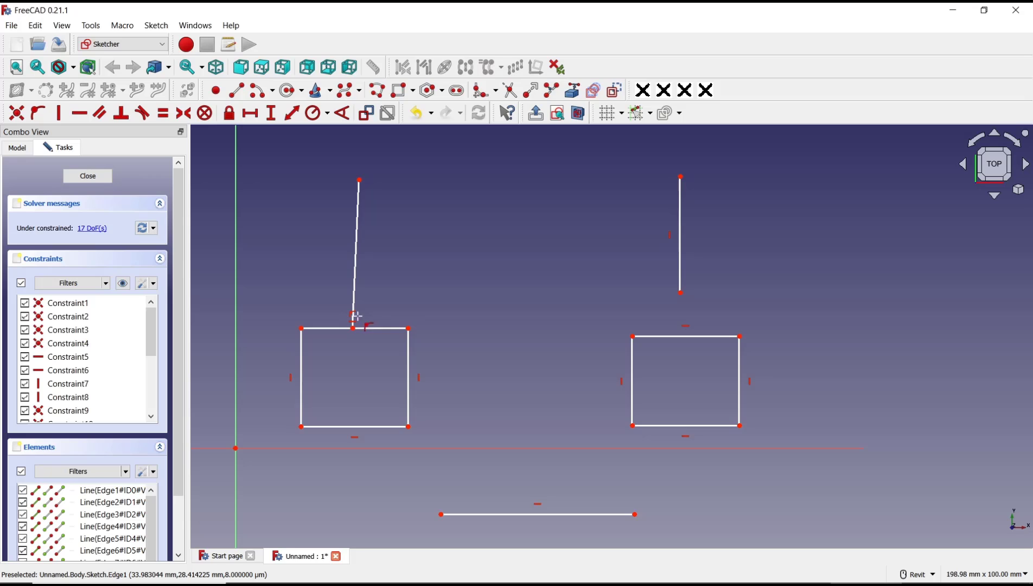
pyautogui.moveTo(680, 292)
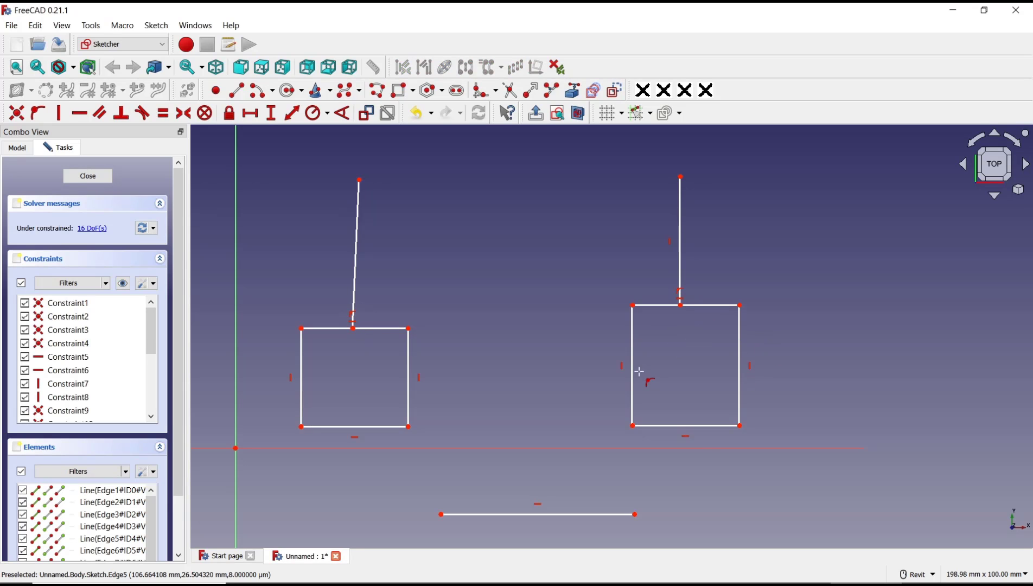
pyautogui.moveTo(441, 514)
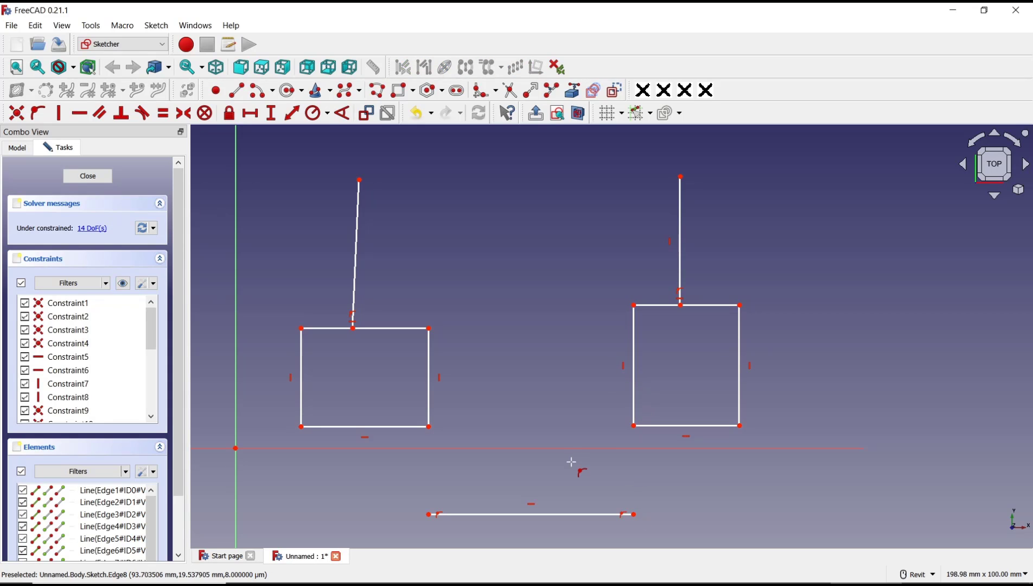
pyautogui.moveTo(536, 488)
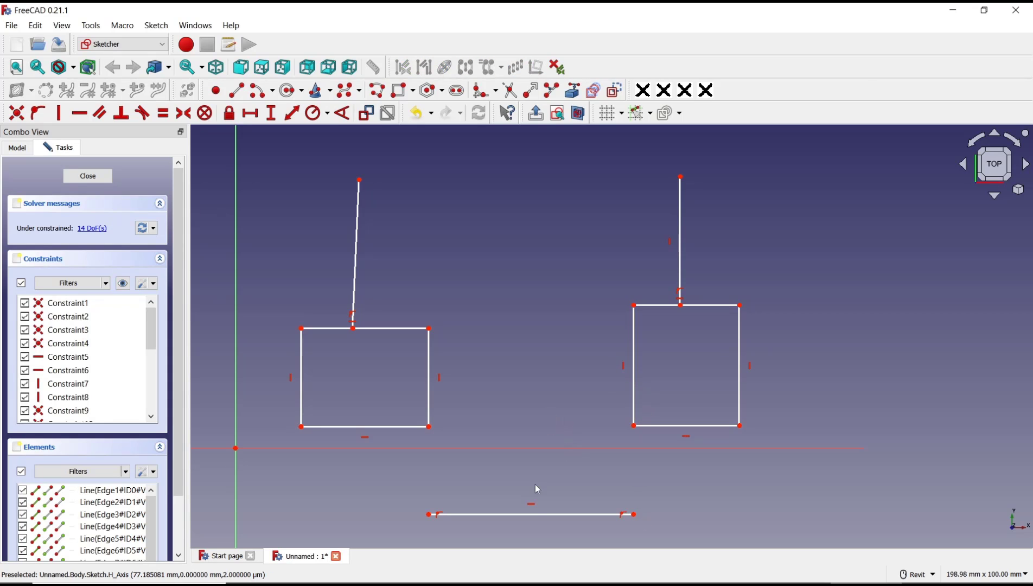